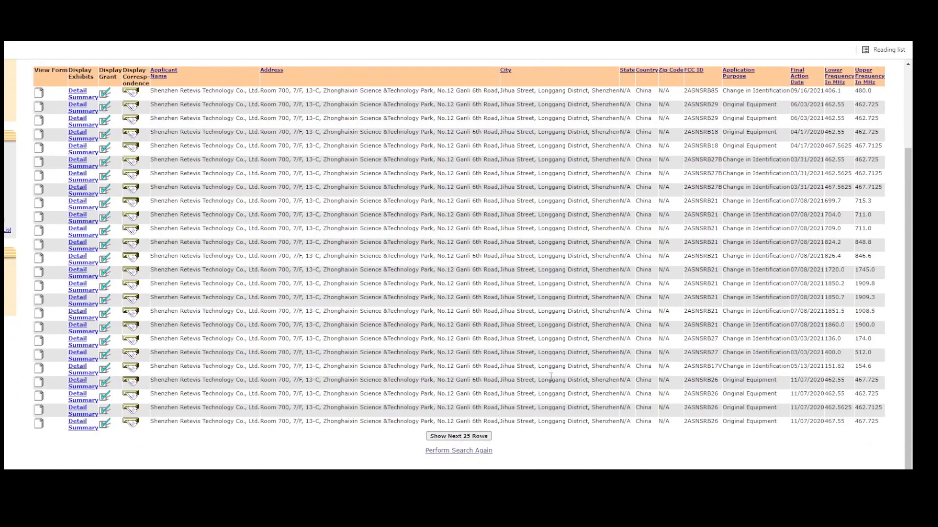
Review the FCC grant results for Shenzhen Retevis and move to the Retevis GMRS radios page
{"action": "left_click", "coordinate": [459, 436]}
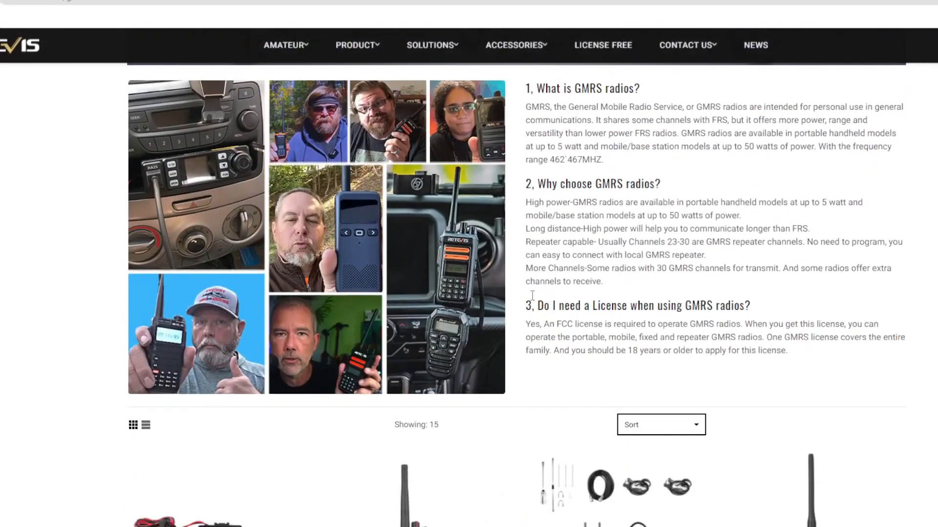
Browse the RB23 product page through What's in the Box and the reviews, then return to the top
{"action": "scroll", "scroll_direction": "down", "scroll_amount": 3}
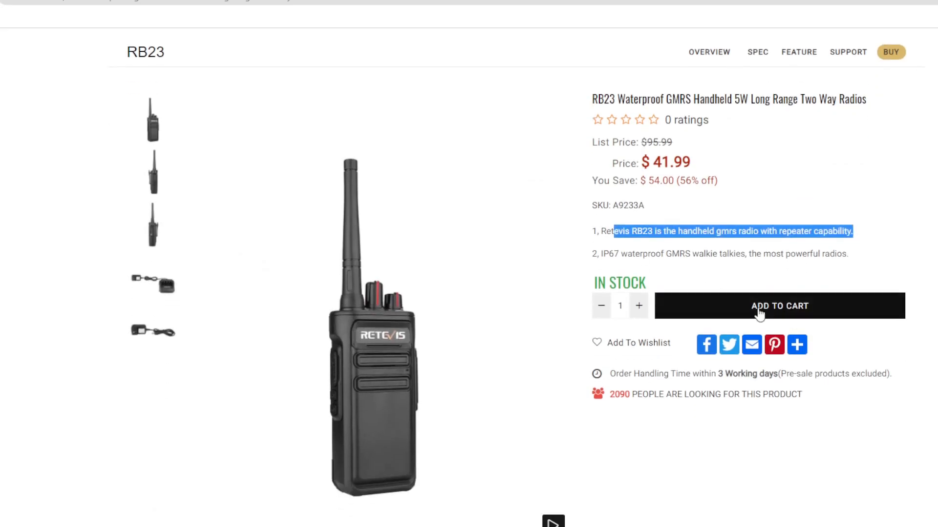
{"action": "scroll", "scroll_direction": "down", "scroll_amount": 3}
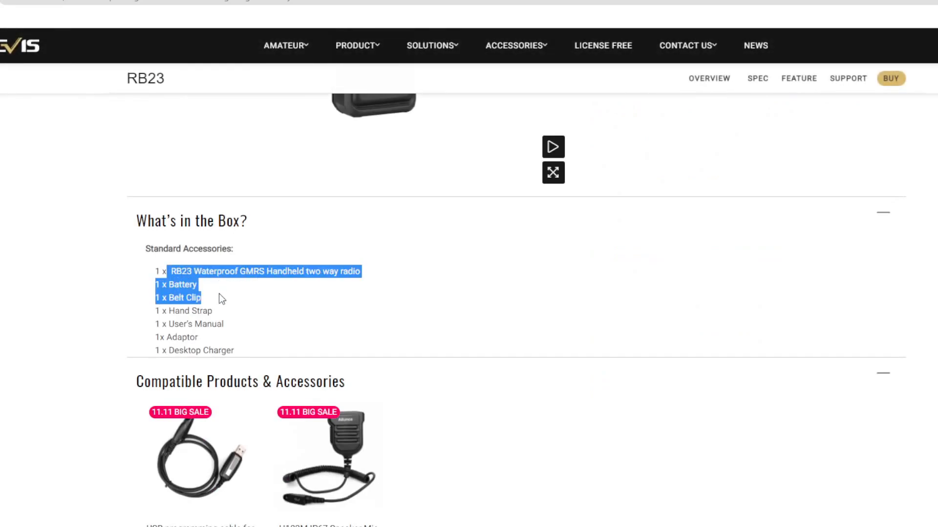
{"action": "left_click", "coordinate": [203, 345]}
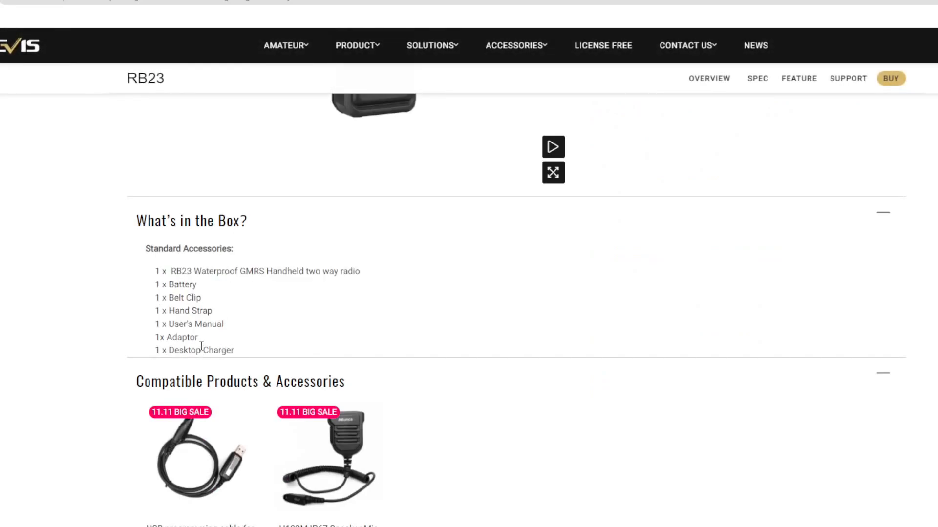
{"action": "mouse_move", "coordinate": [369, 386]}
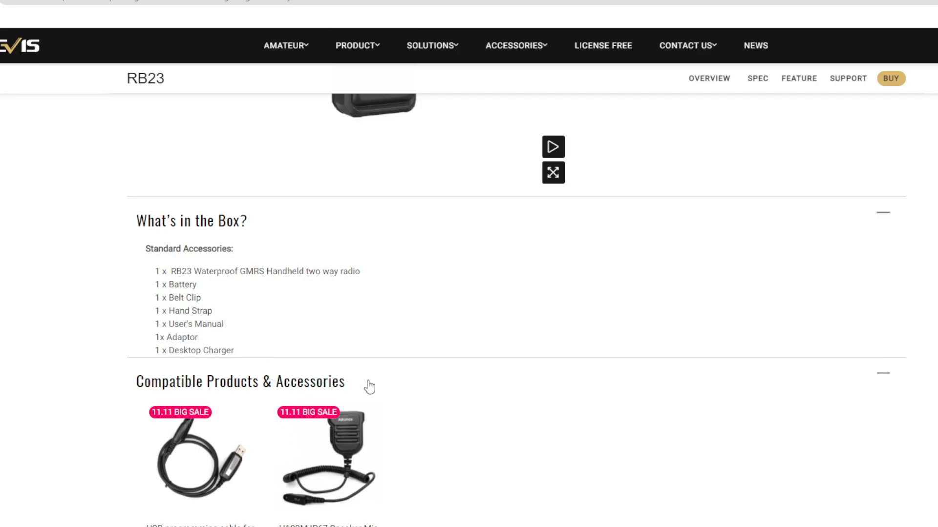
{"action": "scroll", "scroll_direction": "down", "scroll_amount": 3}
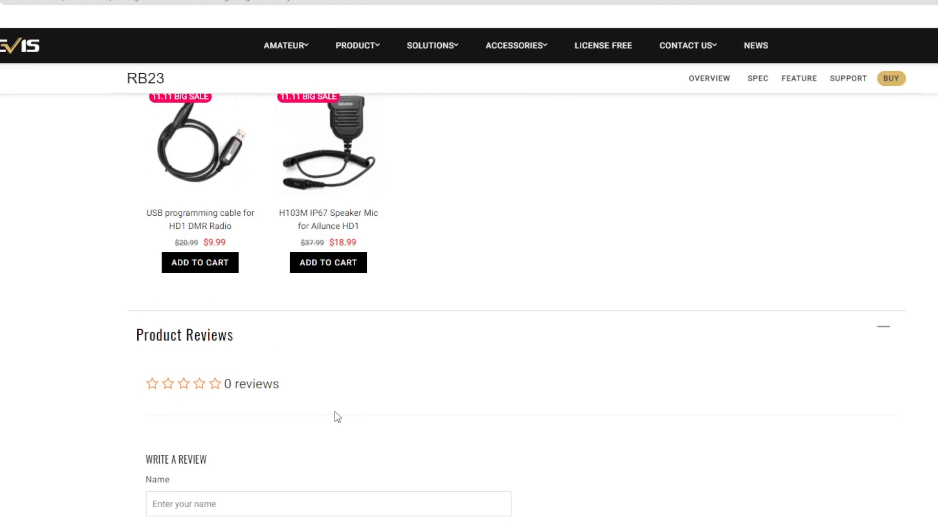
{"action": "scroll", "scroll_direction": "down", "scroll_amount": 3}
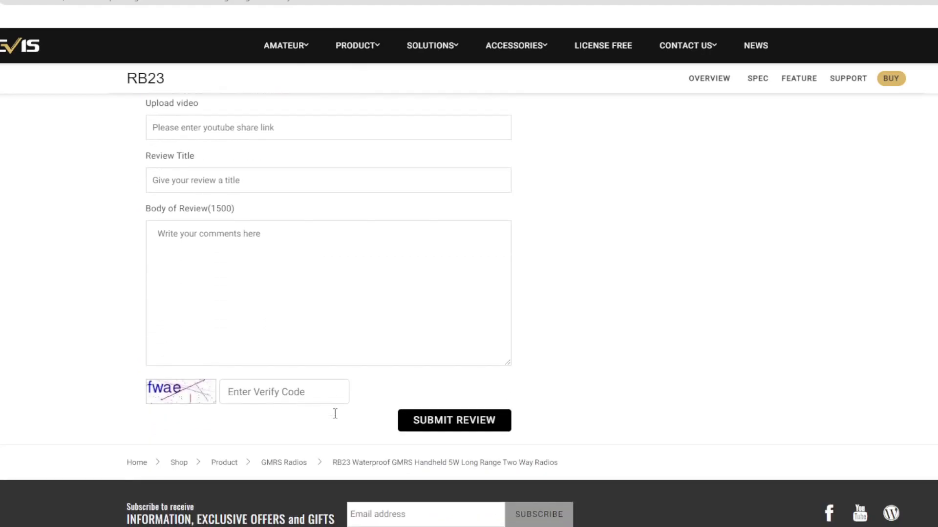
{"action": "scroll", "scroll_direction": "up", "scroll_amount": 3}
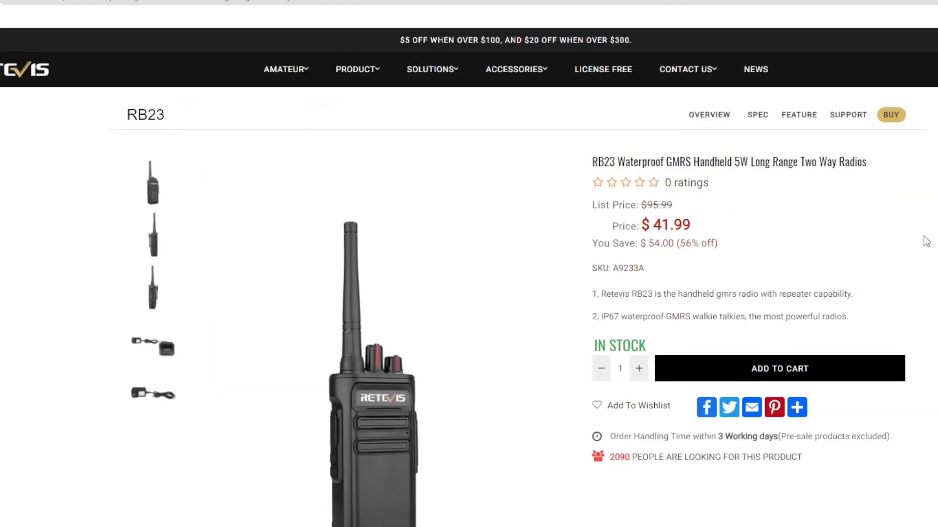
View the RB23 overview section and its product images
{"action": "left_click", "coordinate": [709, 114]}
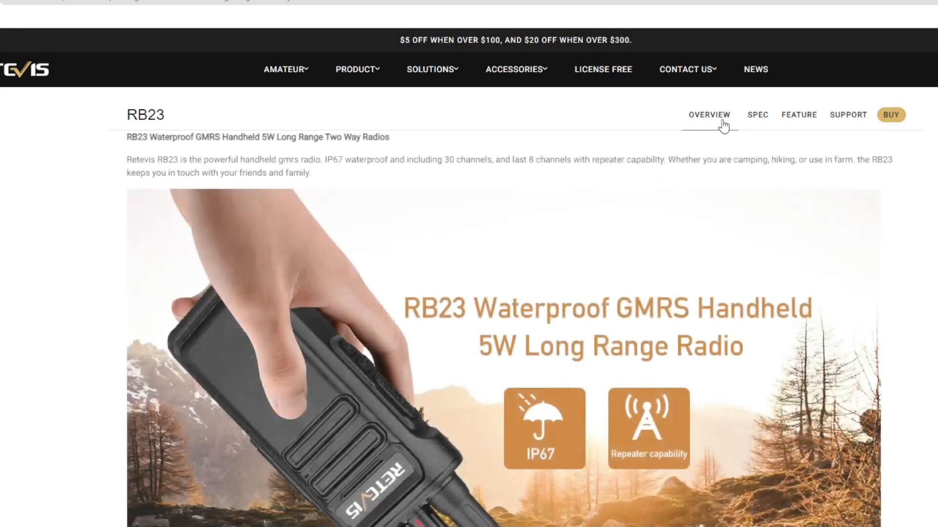
{"action": "scroll", "scroll_direction": "down", "scroll_amount": 3}
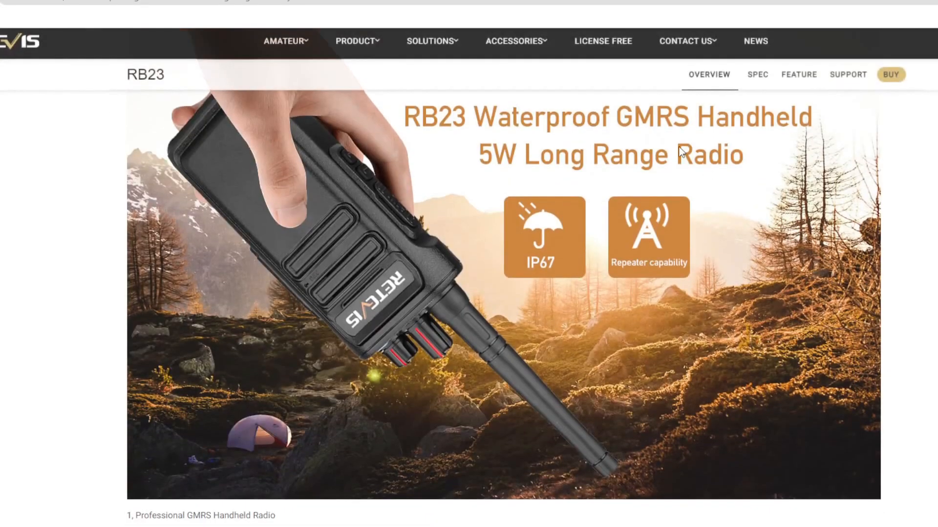
{"action": "scroll", "scroll_direction": "down", "scroll_amount": 3}
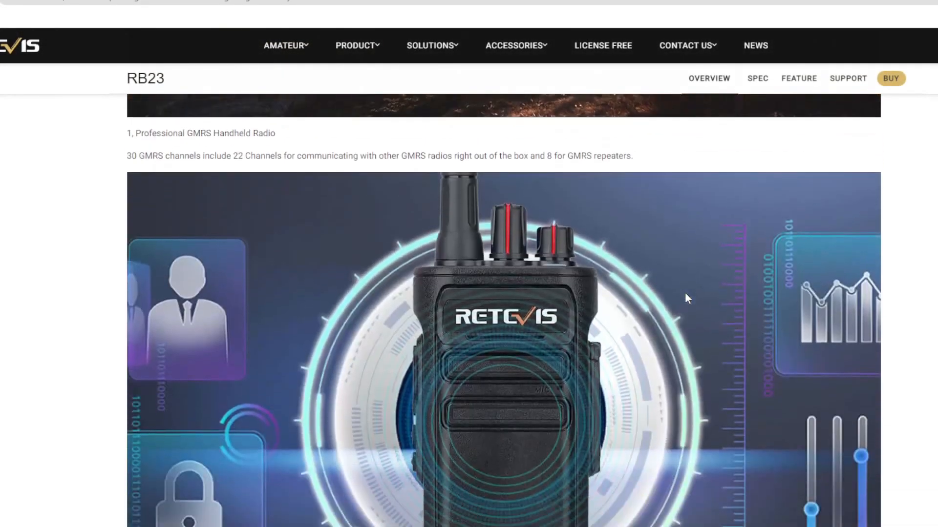
{"action": "scroll", "scroll_direction": "down", "scroll_amount": 3}
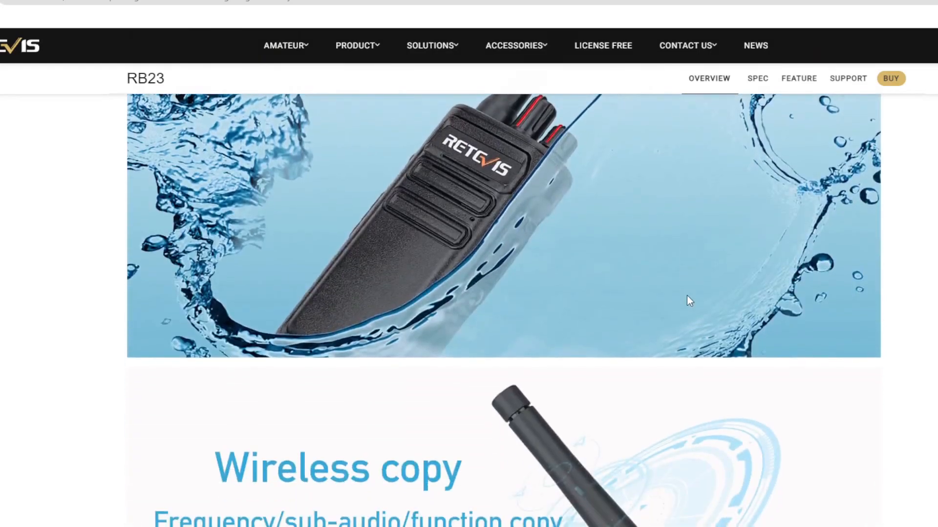
{"action": "scroll", "scroll_direction": "down", "scroll_amount": 3}
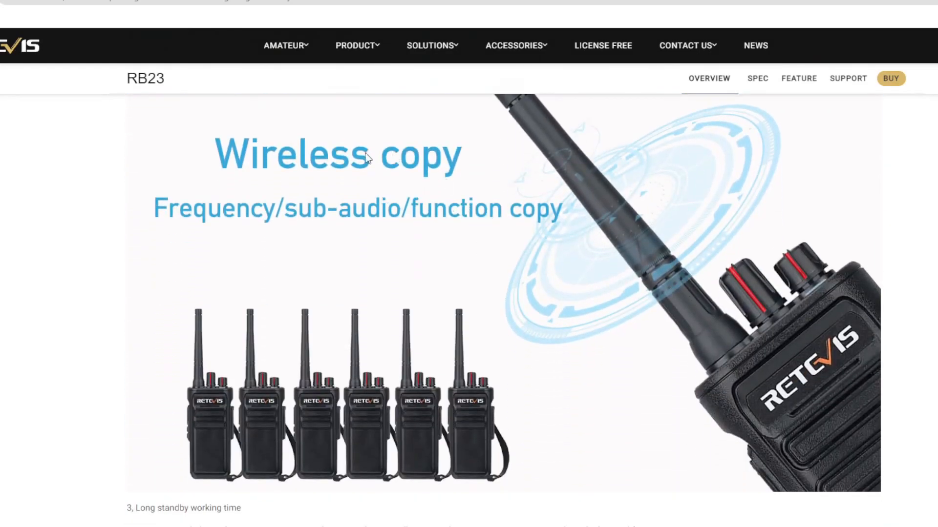
{"action": "scroll", "scroll_direction": "down", "scroll_amount": 3}
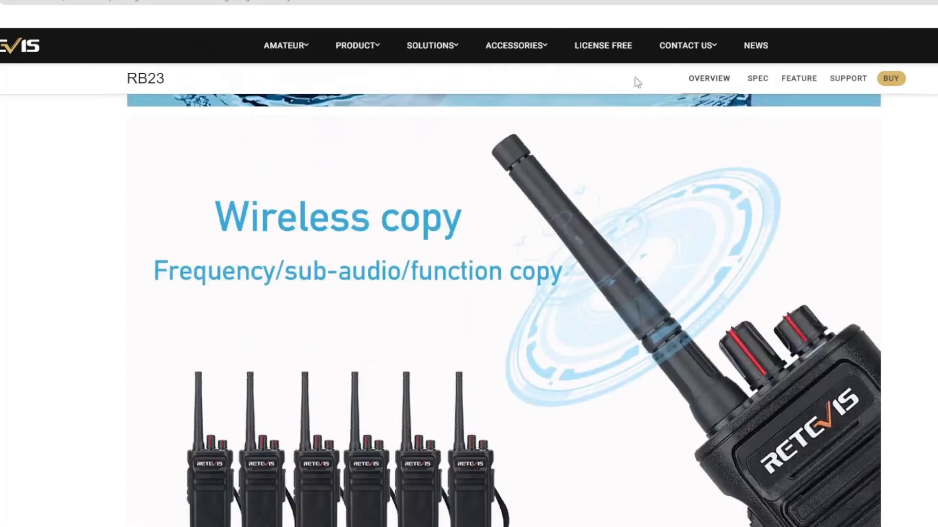
View the RB23 specifications table, then its feature list
{"action": "left_click", "coordinate": [757, 78]}
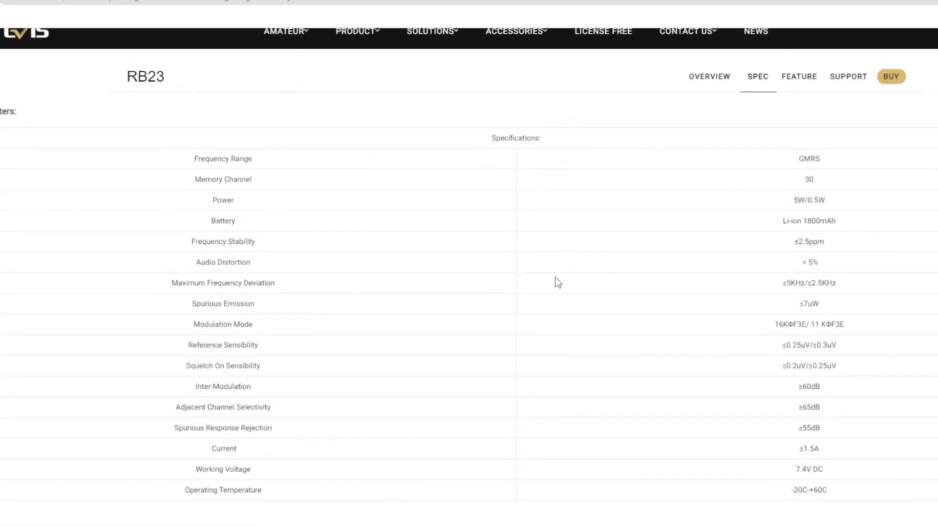
{"action": "mouse_move", "coordinate": [411, 460]}
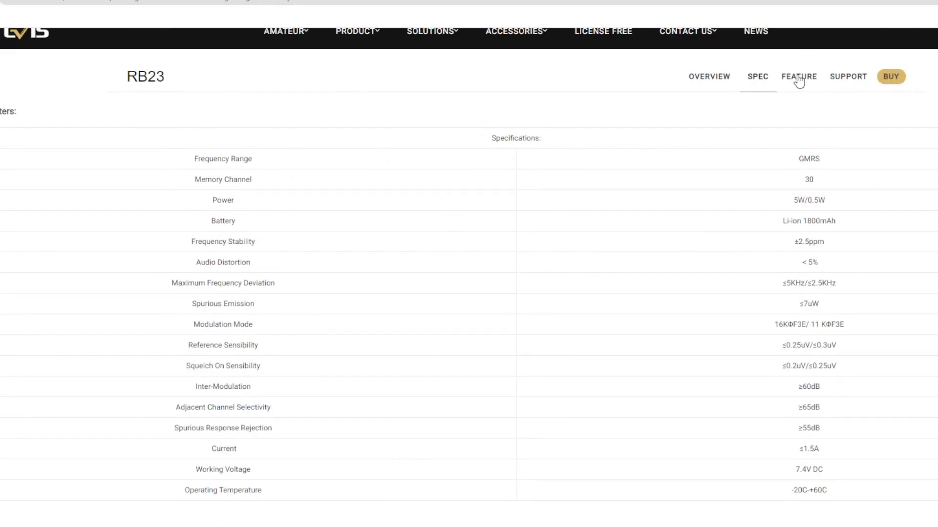
{"action": "left_click", "coordinate": [798, 76]}
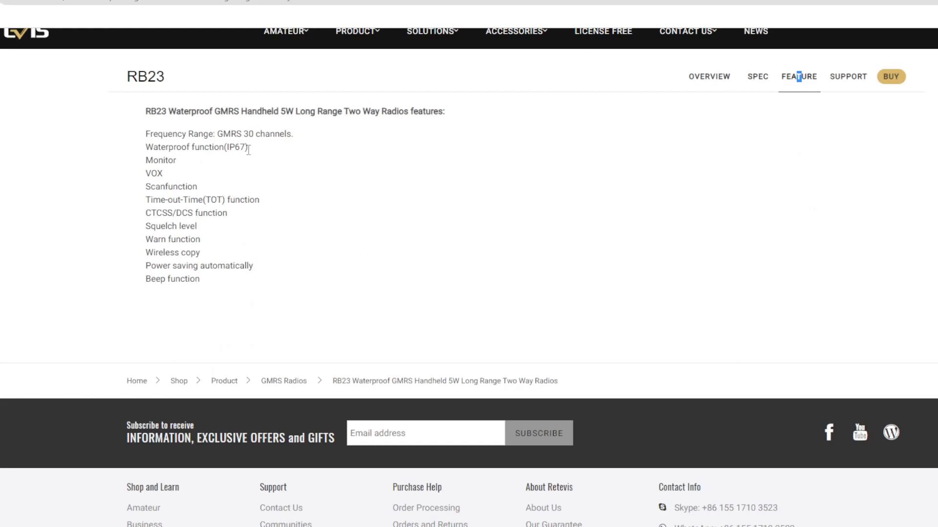
{"action": "mouse_move", "coordinate": [867, 65]}
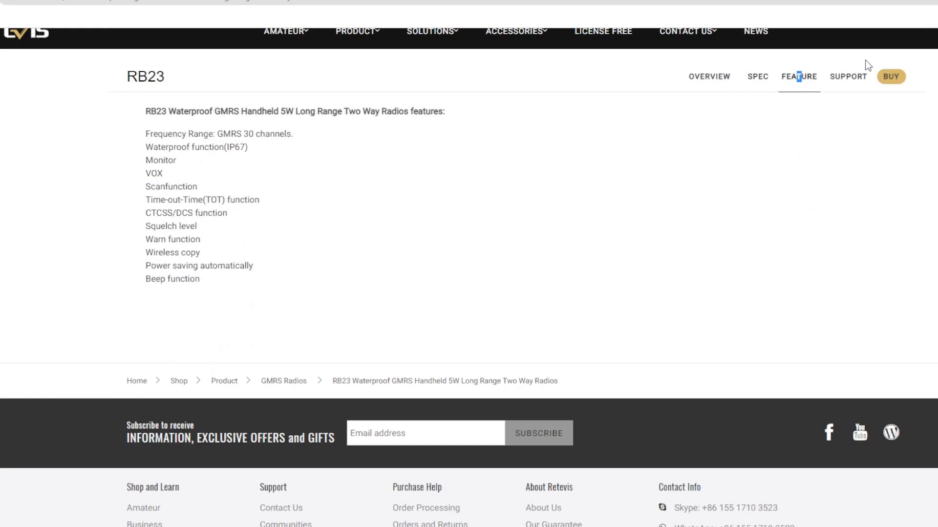
Download the RB23 programming software from the Support firmware/software section
{"action": "left_click", "coordinate": [846, 76]}
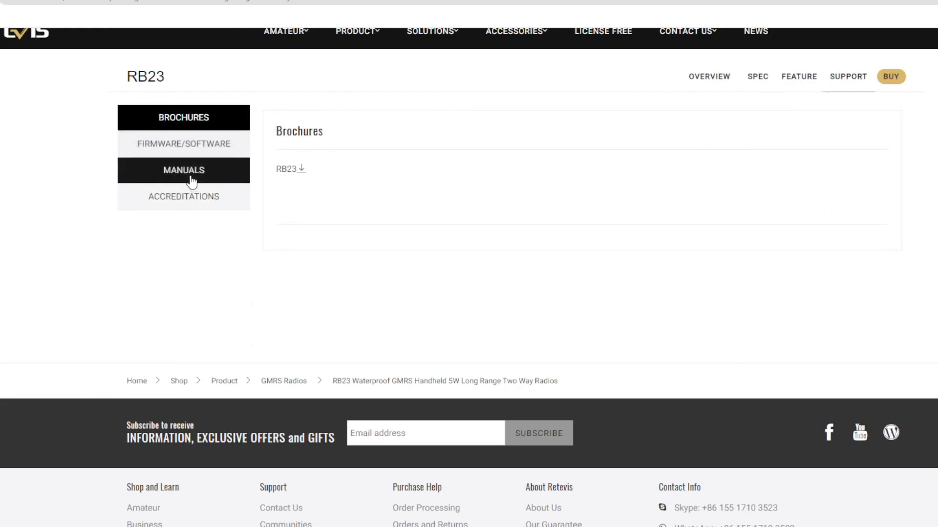
{"action": "mouse_move", "coordinate": [184, 143]}
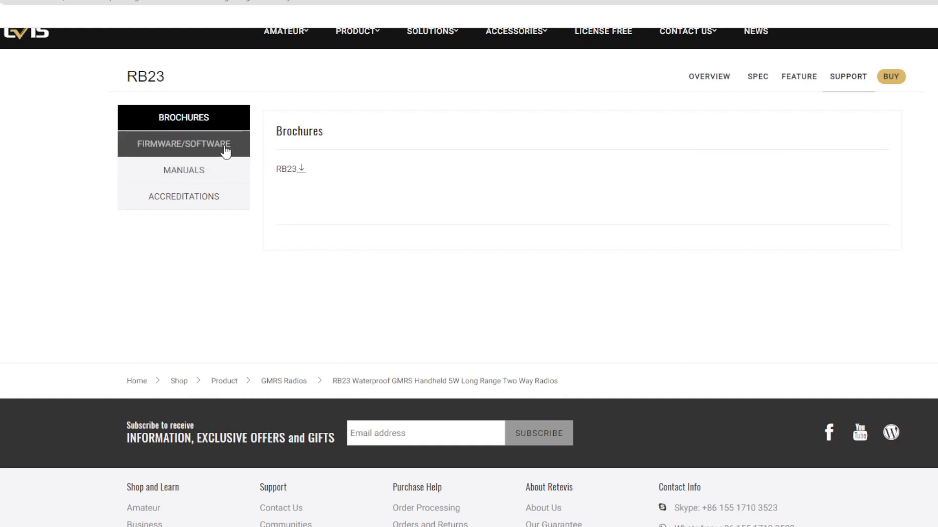
{"action": "left_click", "coordinate": [183, 144]}
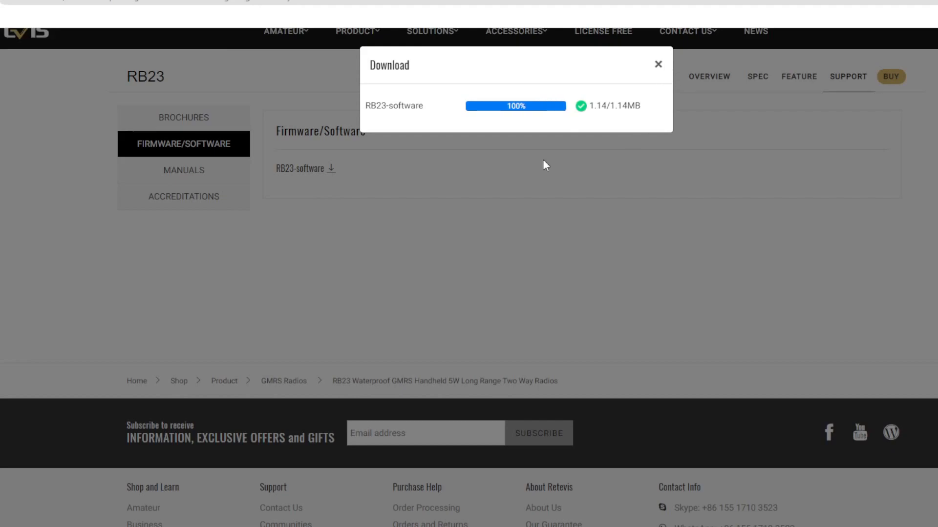
{"action": "left_click", "coordinate": [657, 64]}
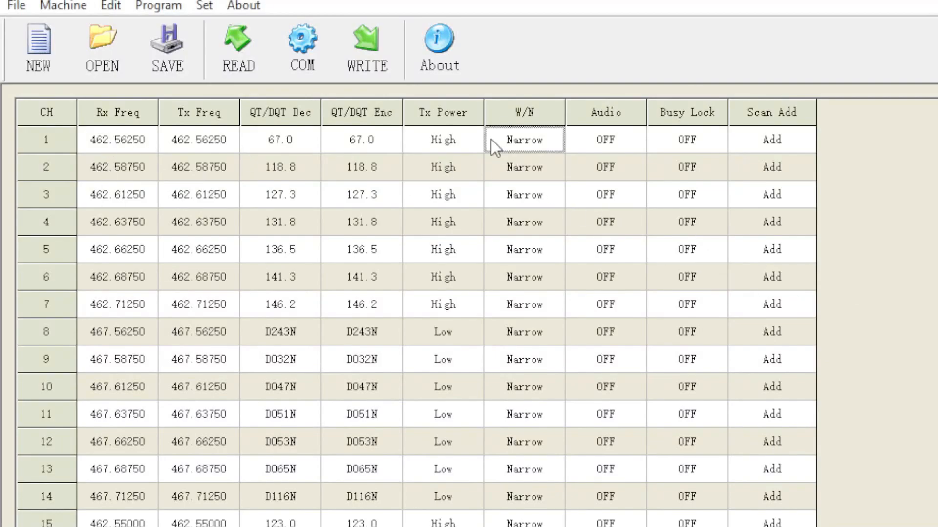
{"action": "left_click", "coordinate": [199, 139]}
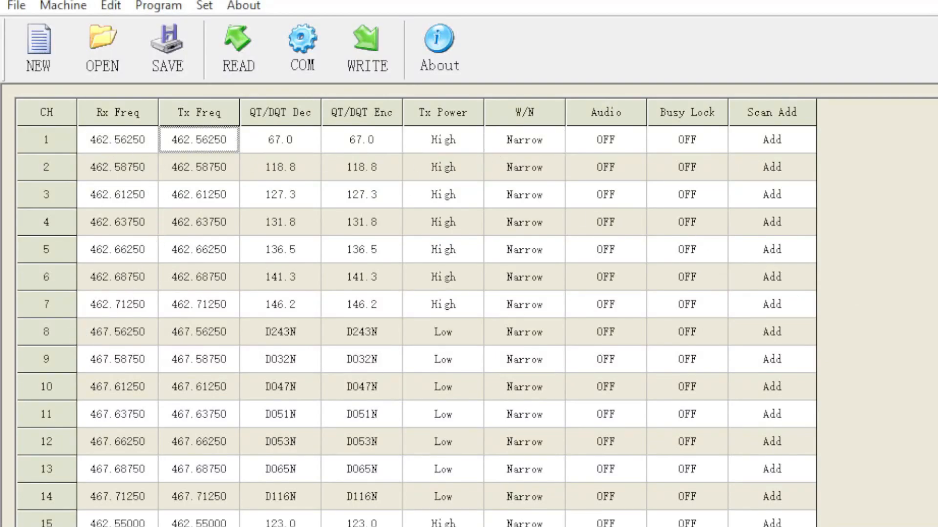
{"action": "scroll", "scroll_direction": "down", "scroll_amount": 3}
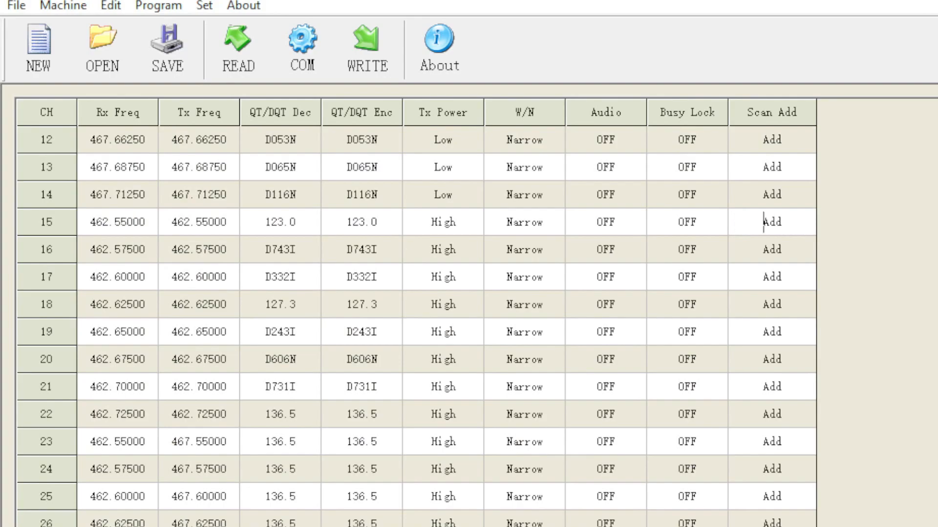
{"action": "scroll", "scroll_direction": "up", "scroll_amount": 3}
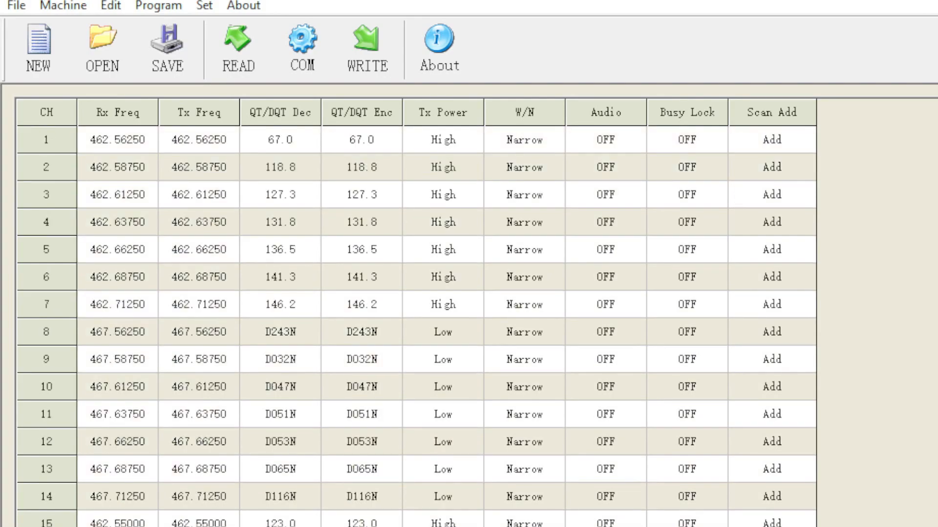
{"action": "left_click", "coordinate": [118, 139]}
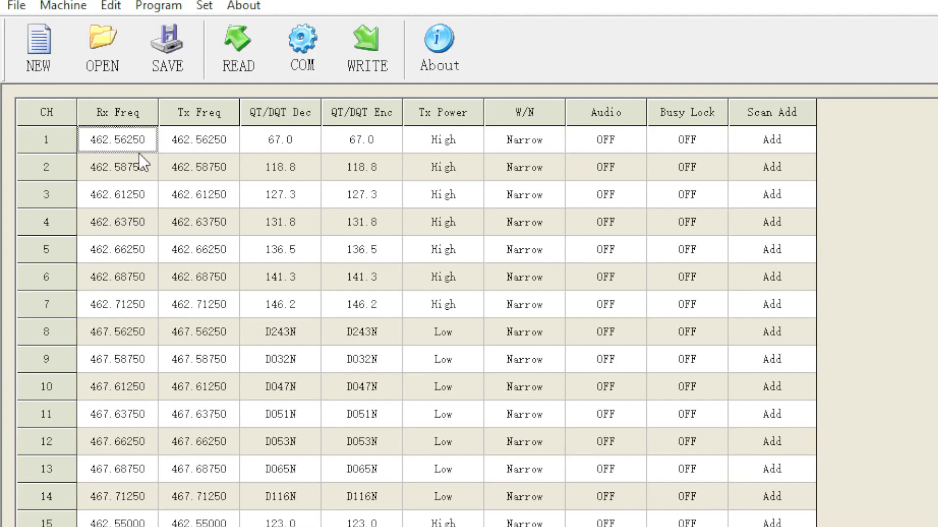
{"action": "left_click", "coordinate": [310, 140]}
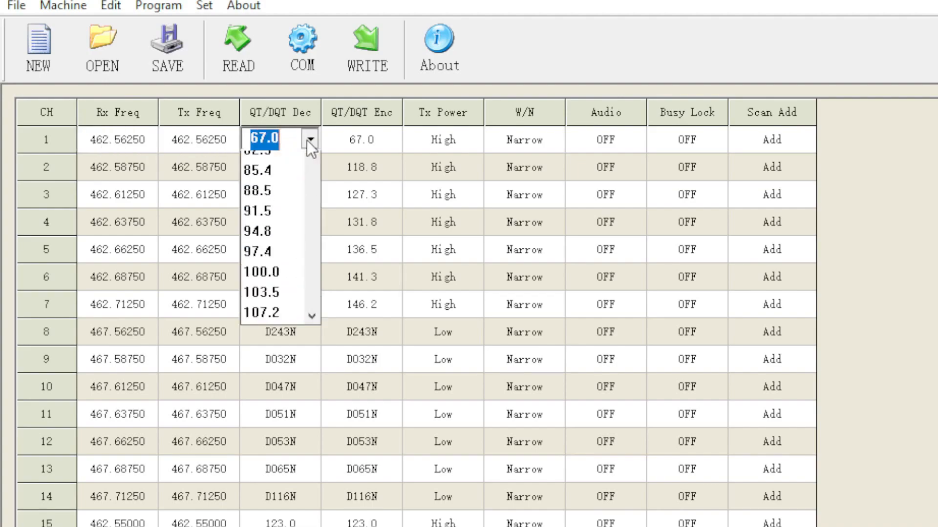
{"action": "left_click", "coordinate": [278, 139]}
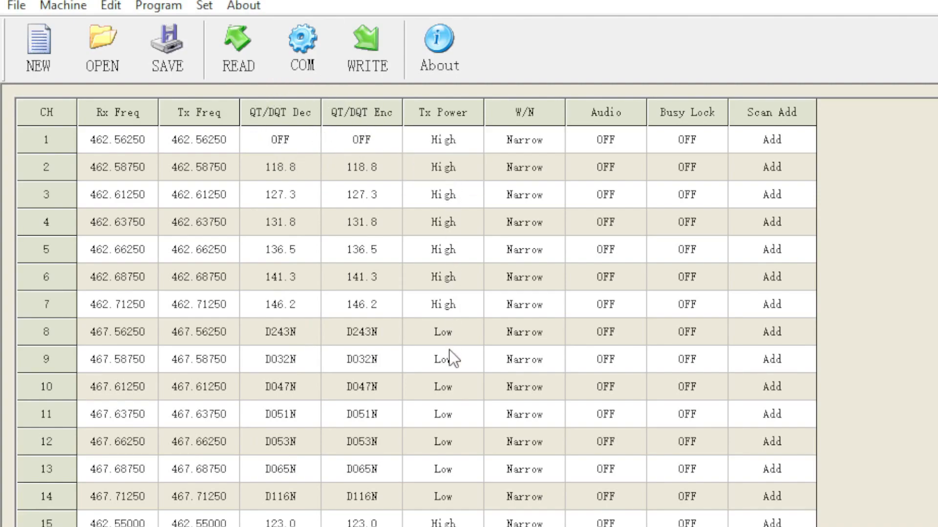
{"action": "left_click", "coordinate": [443, 358]}
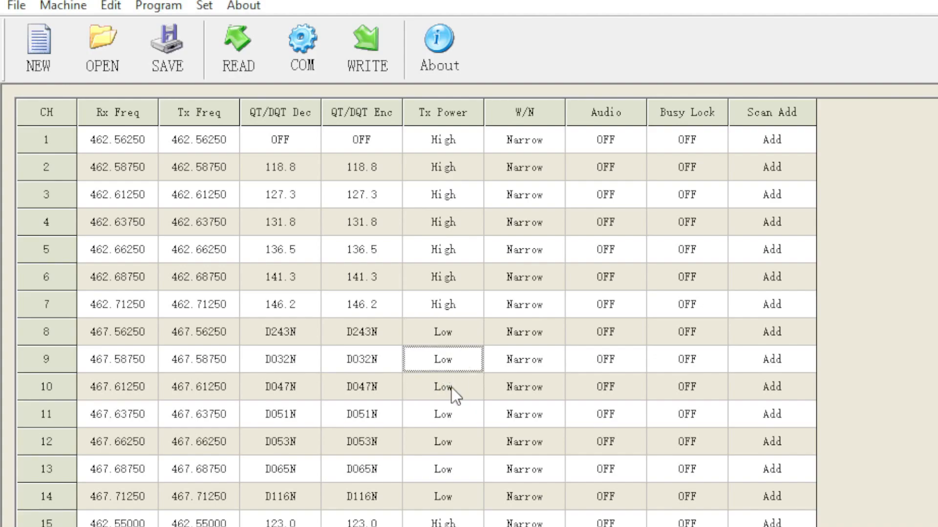
{"action": "left_click", "coordinate": [686, 139]}
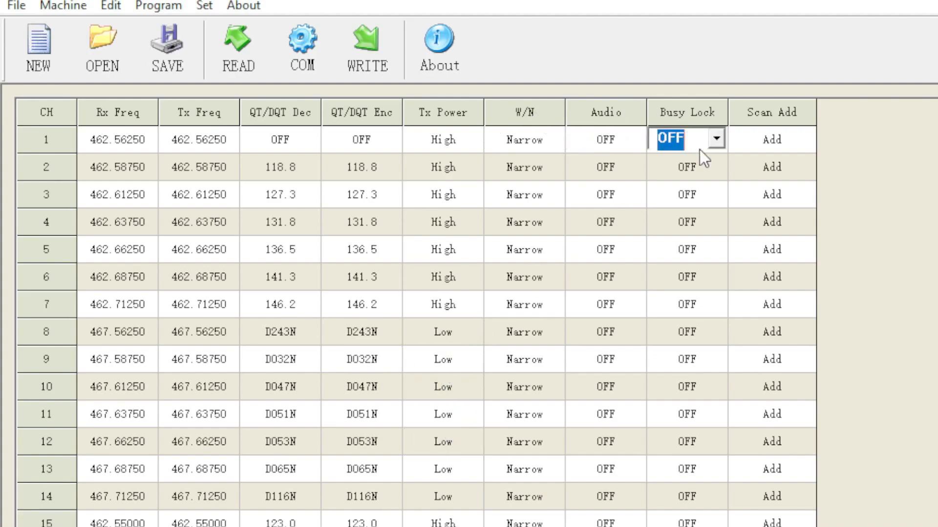
{"action": "left_click", "coordinate": [771, 140]}
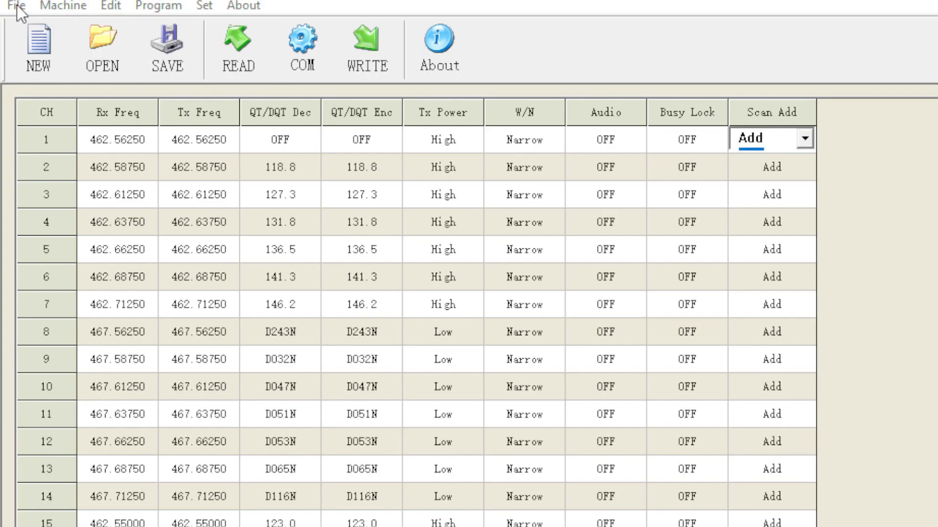
Save the channel table to the desktop as test.dat
{"action": "left_click", "coordinate": [166, 48]}
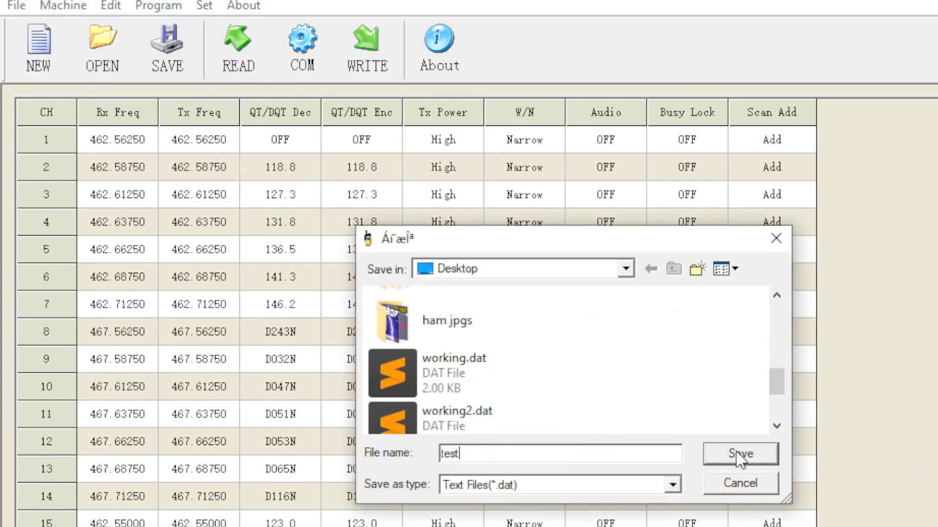
{"action": "type", "text": ".dat"}
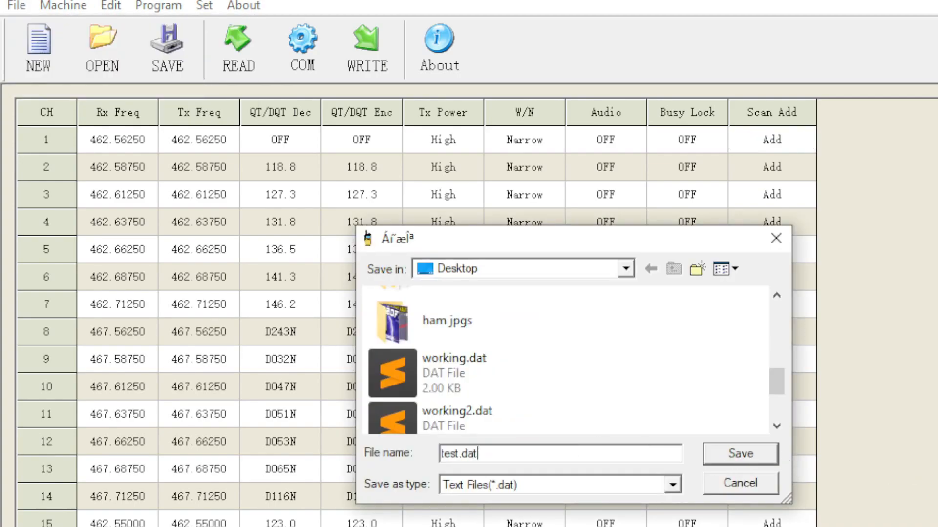
{"action": "left_click", "coordinate": [738, 454]}
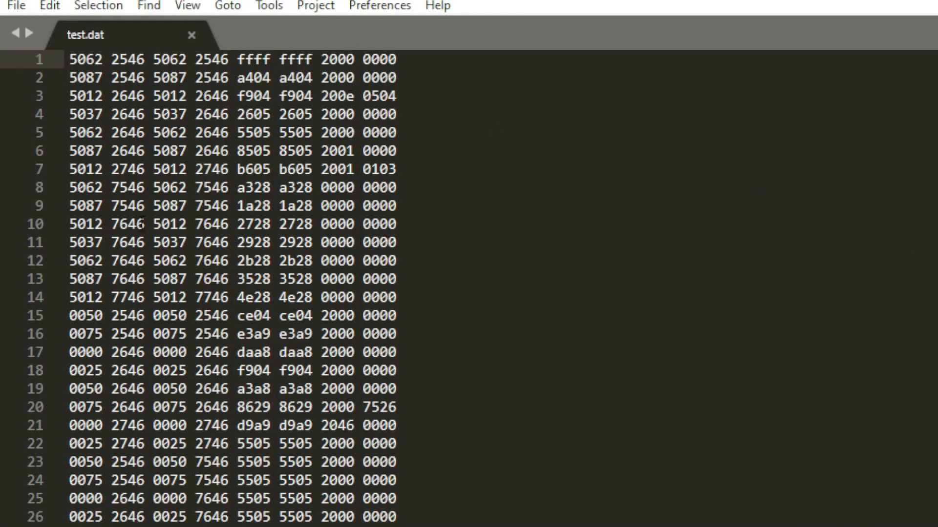
{"action": "scroll", "scroll_direction": "down", "scroll_amount": 3}
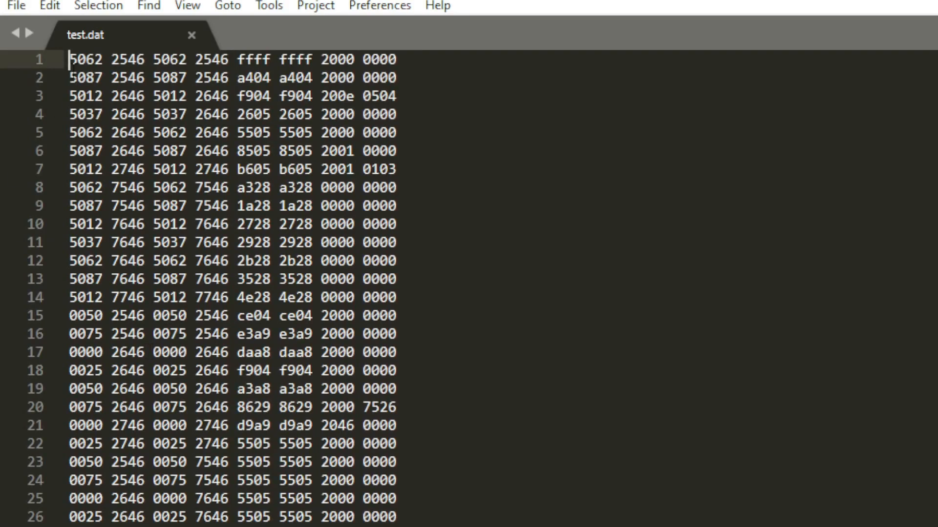
{"action": "mouse_move", "coordinate": [70, 68]}
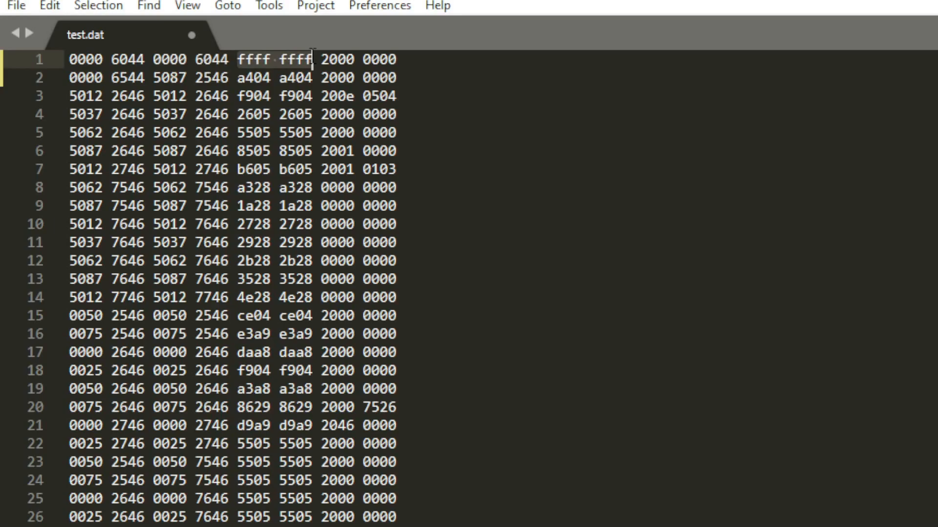
{"action": "mouse_move", "coordinate": [314, 65]}
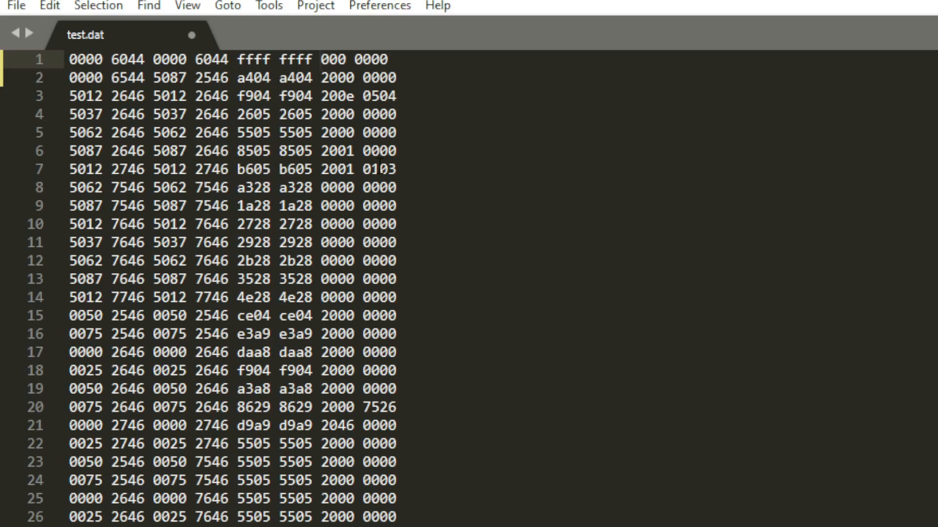
Change row 1's flag field from 2000 to 3000 in test.dat
{"action": "left_click", "coordinate": [321, 60]}
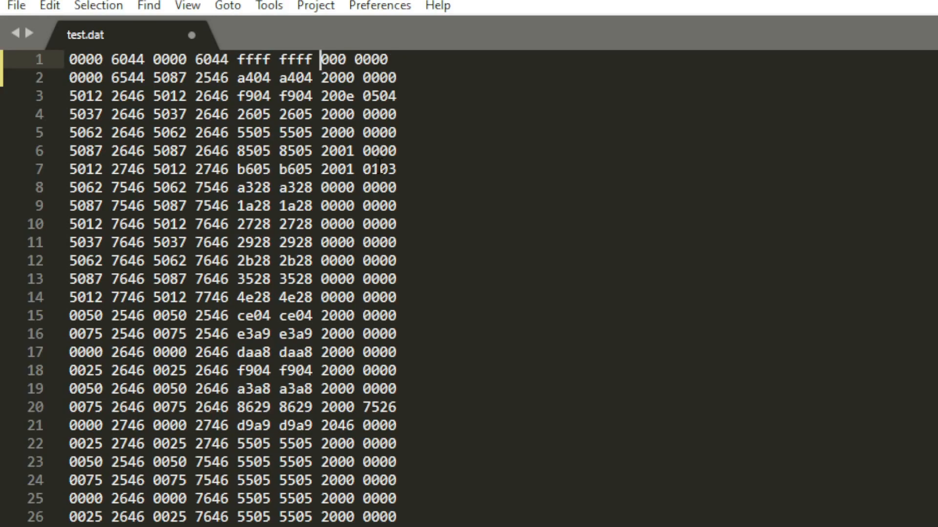
{"action": "type", "text": "3"}
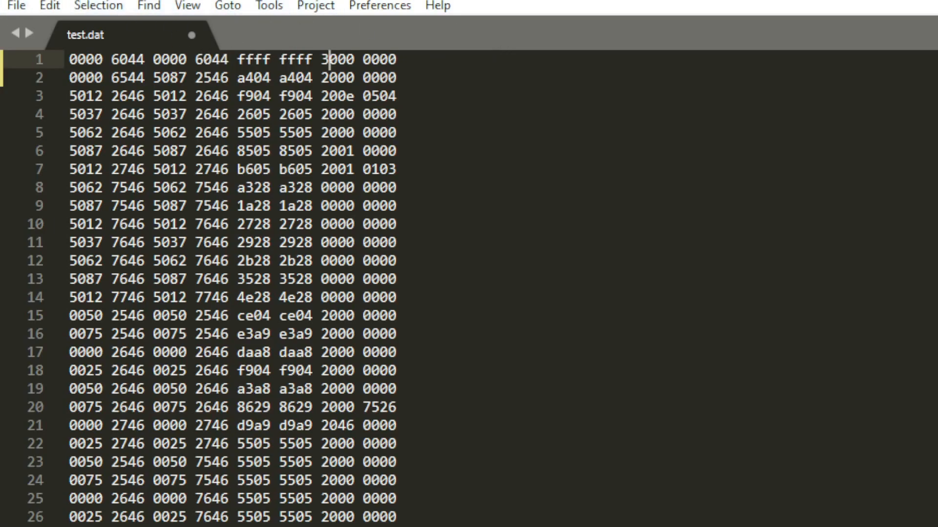
{"action": "left_click", "coordinate": [352, 97]}
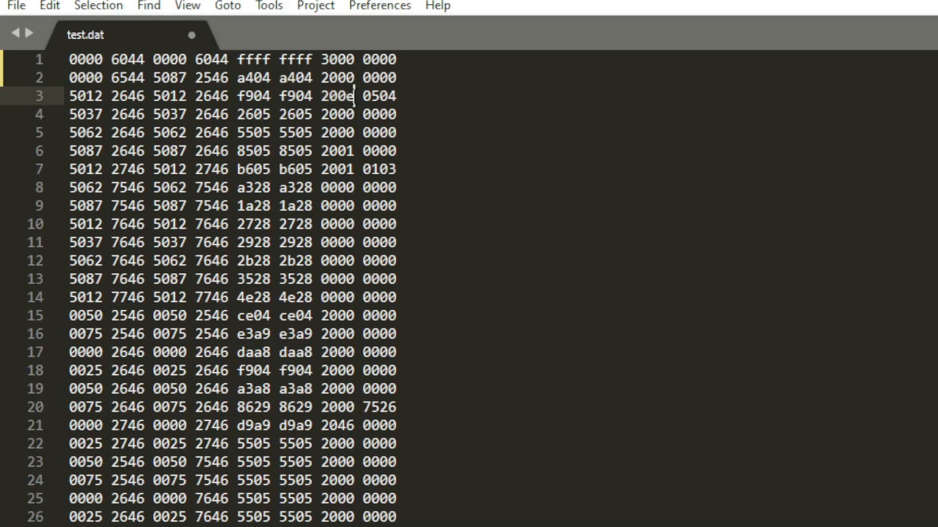
{"action": "mouse_move", "coordinate": [353, 105]}
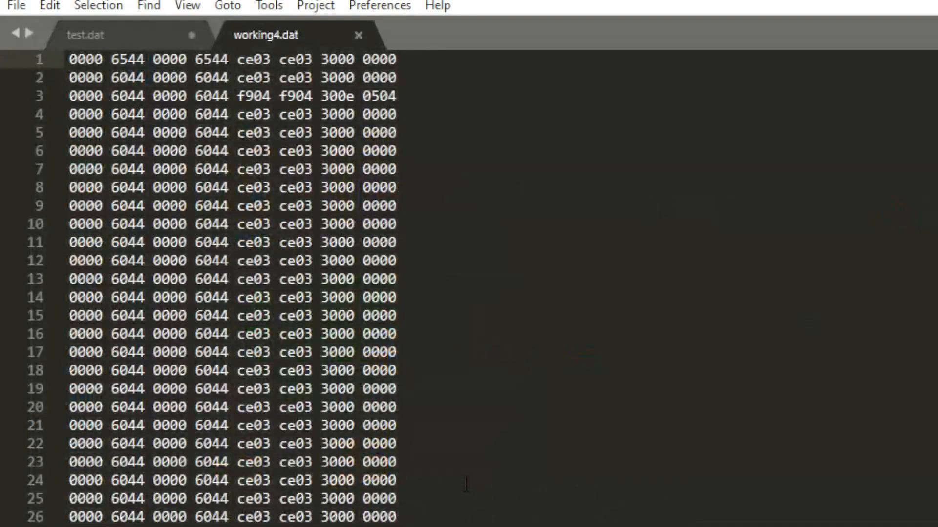
{"action": "left_click", "coordinate": [85, 35]}
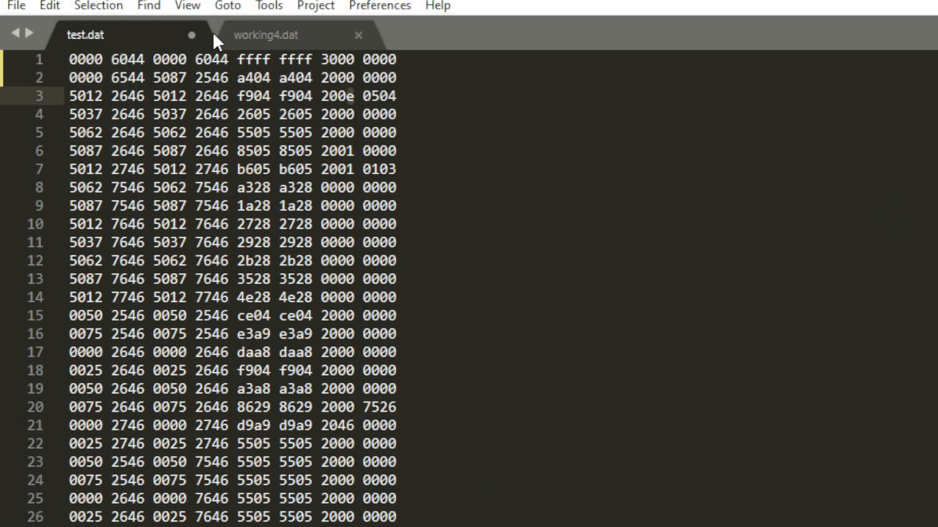
{"action": "left_click", "coordinate": [265, 36]}
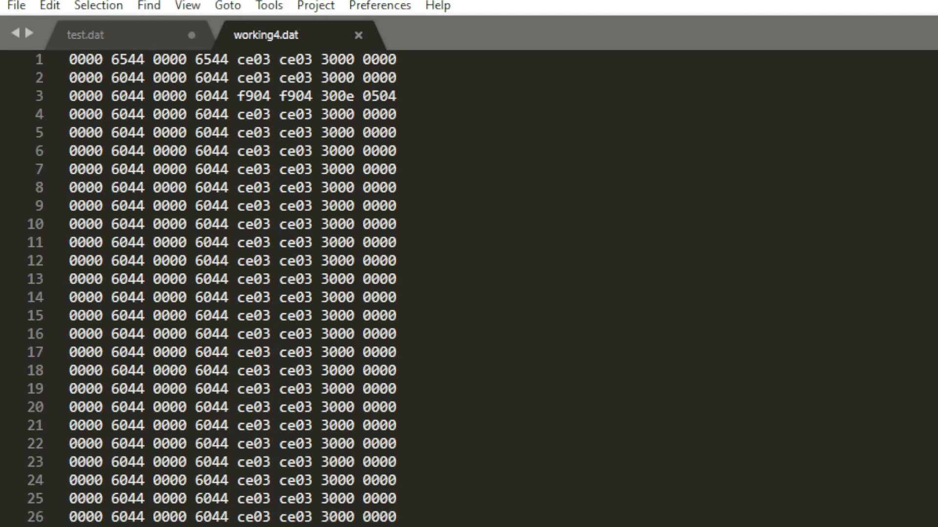
{"action": "scroll", "scroll_direction": "down", "scroll_amount": 3}
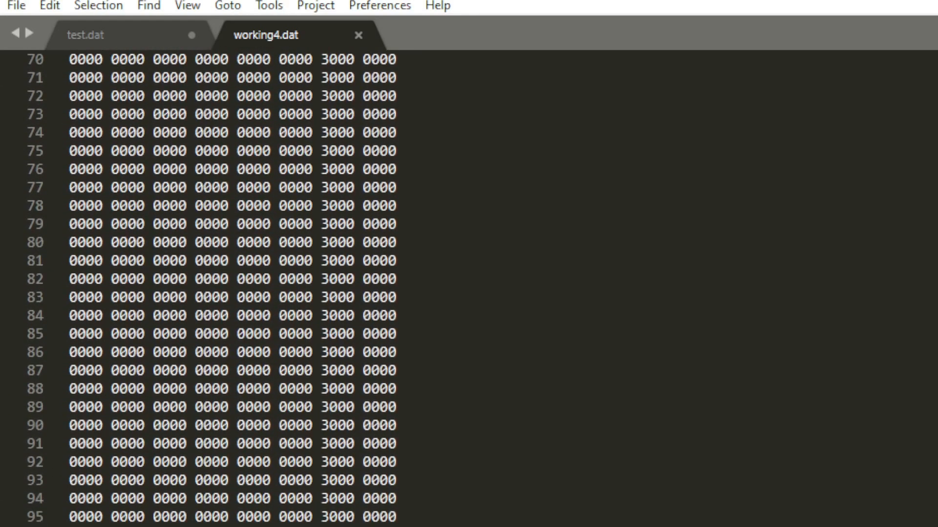
{"action": "scroll", "scroll_direction": "down", "scroll_amount": 3}
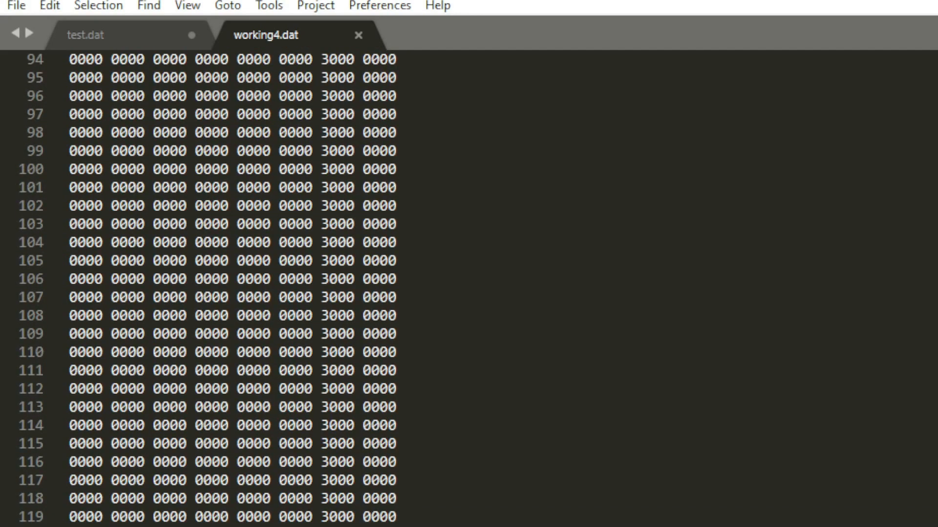
{"action": "scroll", "scroll_direction": "up", "scroll_amount": 3}
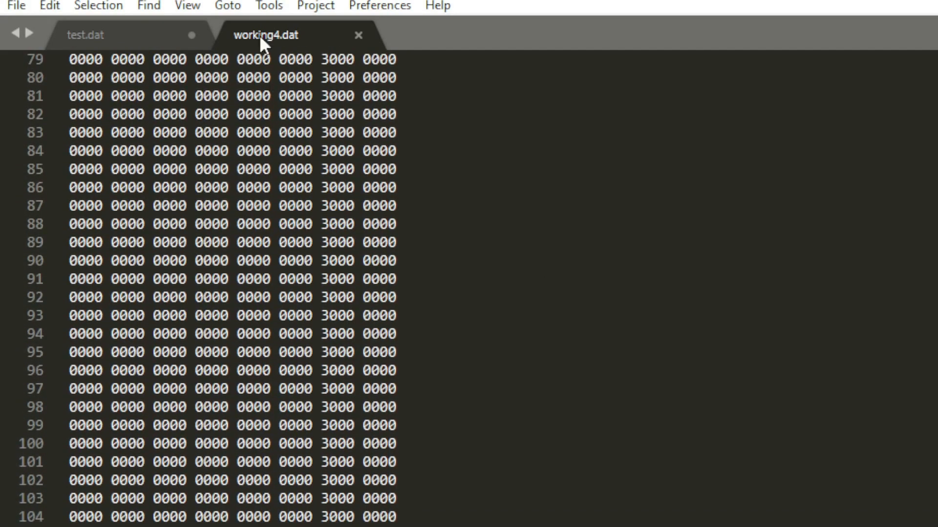
{"action": "scroll", "scroll_direction": "up", "scroll_amount": 3}
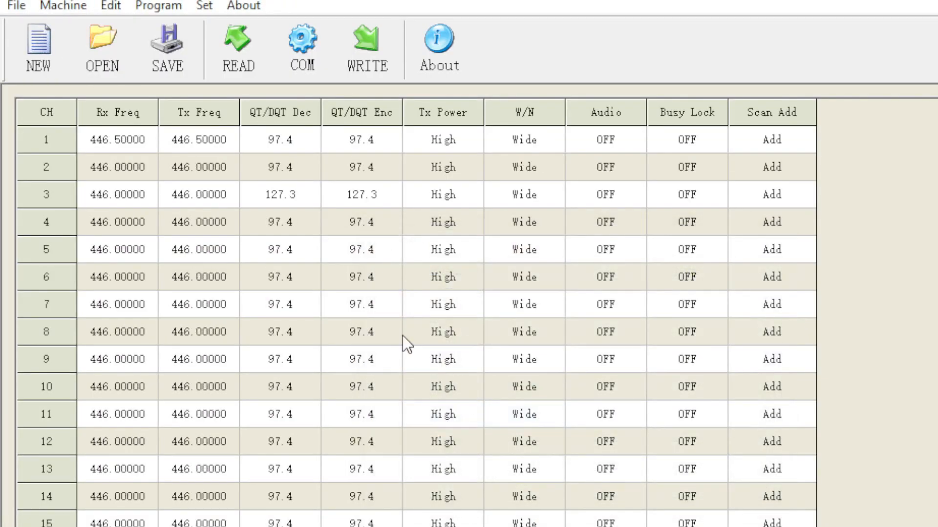
{"action": "mouse_move", "coordinate": [412, 177]}
{"action": "type", "text": "D"}
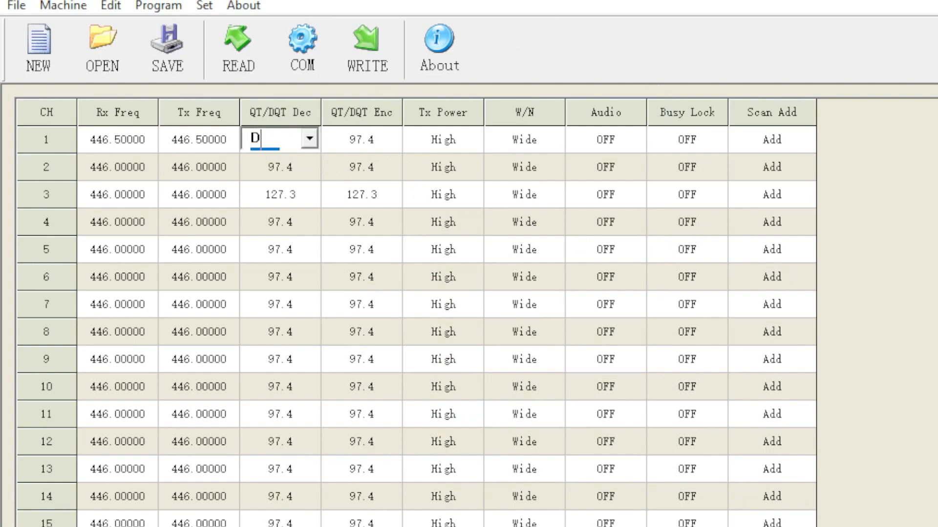
Set the channels' QT/DQT decode and encode tones to OFF and start writing to the radio
{"action": "left_click", "coordinate": [309, 139]}
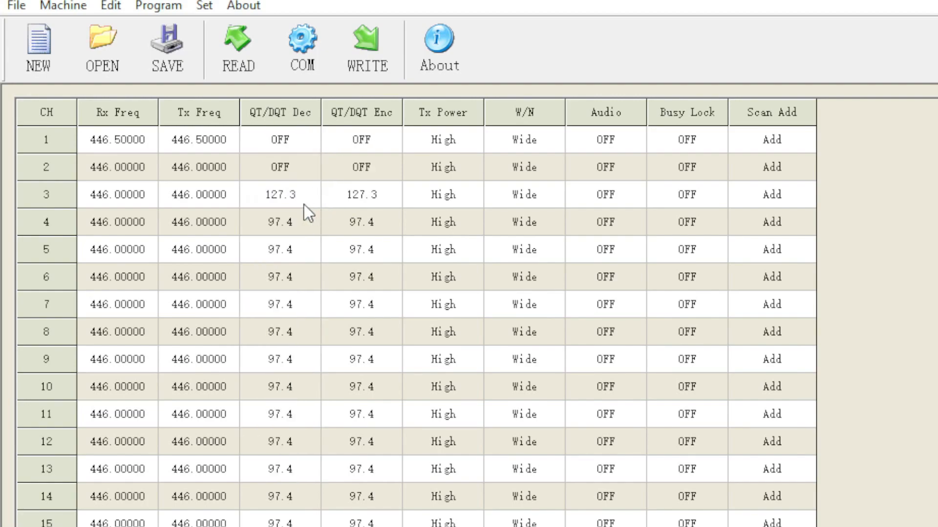
{"action": "left_click", "coordinate": [309, 194]}
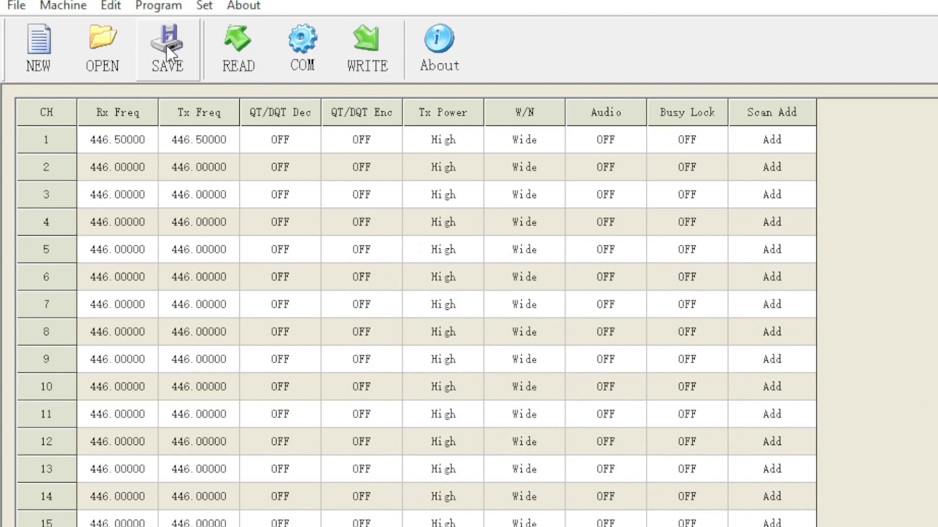
{"action": "left_click", "coordinate": [365, 47]}
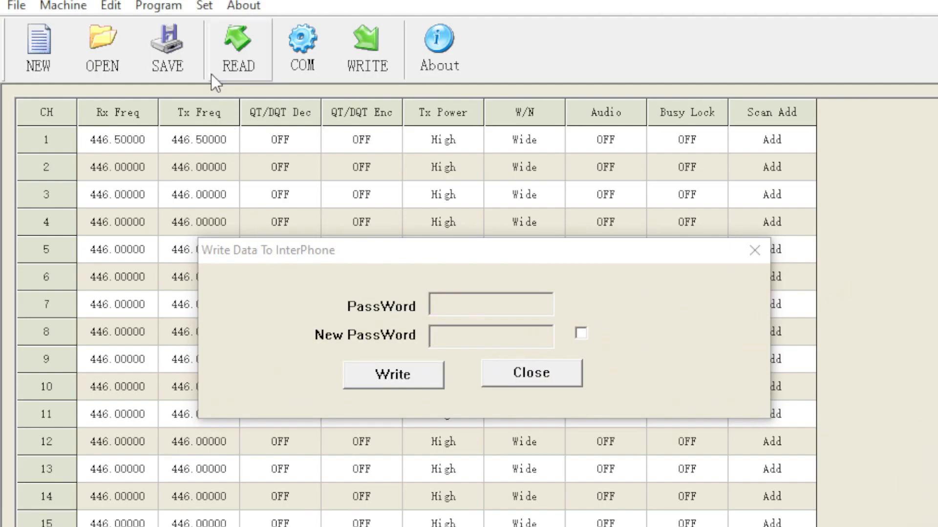
{"action": "left_click", "coordinate": [239, 48]}
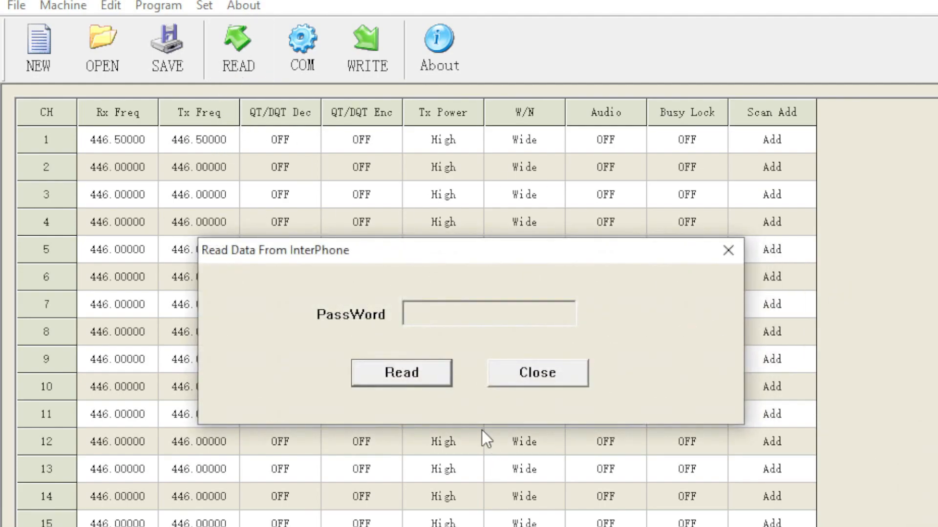
{"action": "mouse_move", "coordinate": [400, 372]}
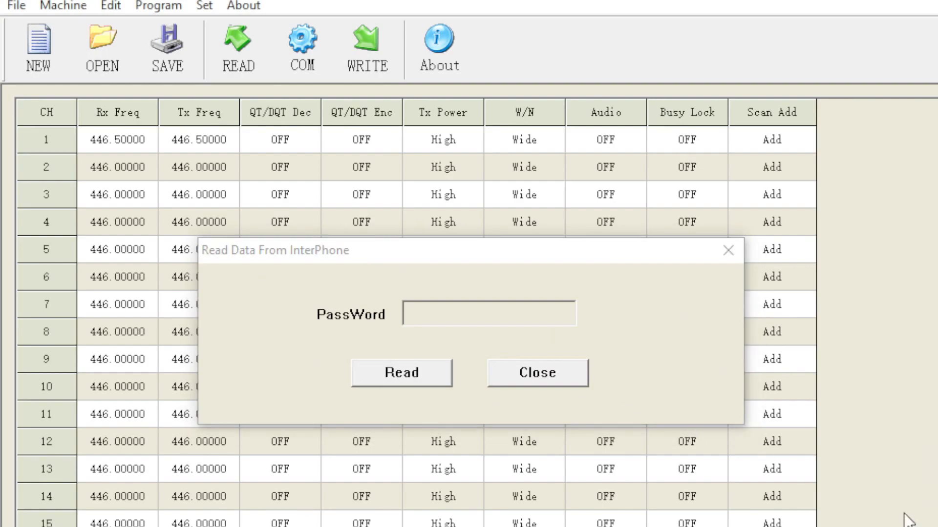
{"action": "left_click", "coordinate": [535, 372]}
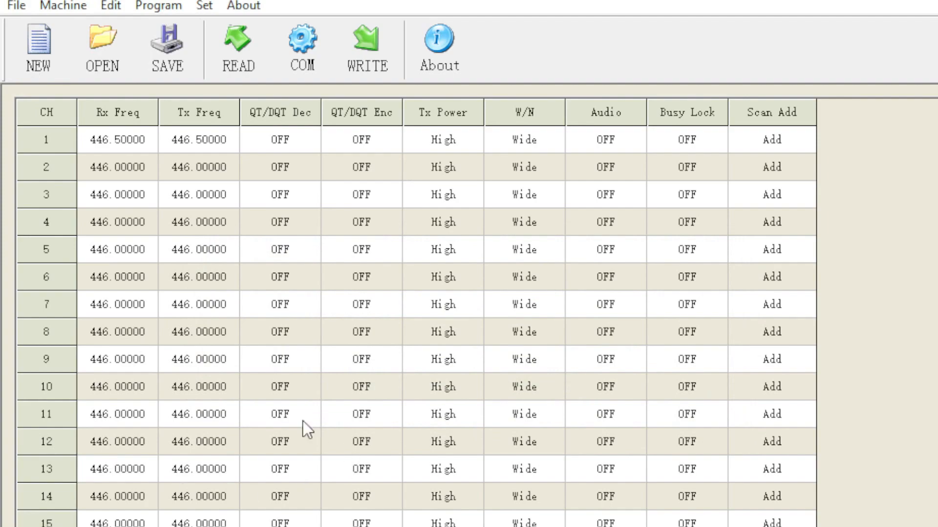